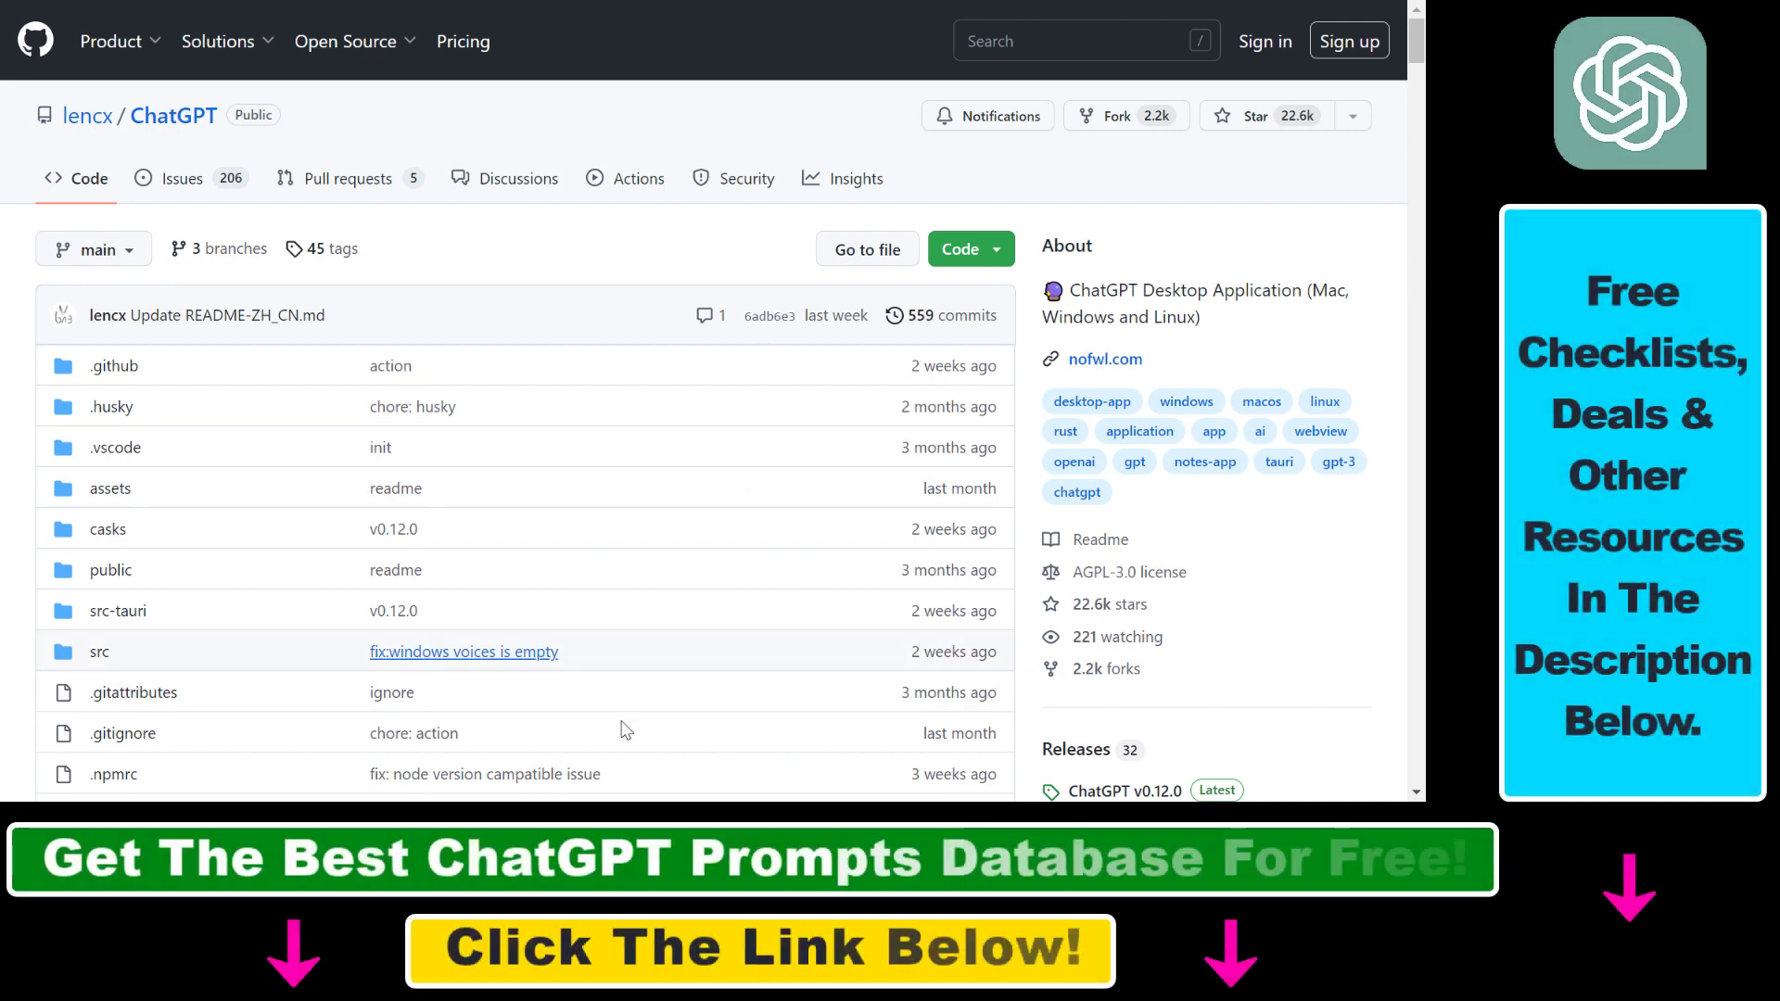
pyautogui.moveTo(556, 373)
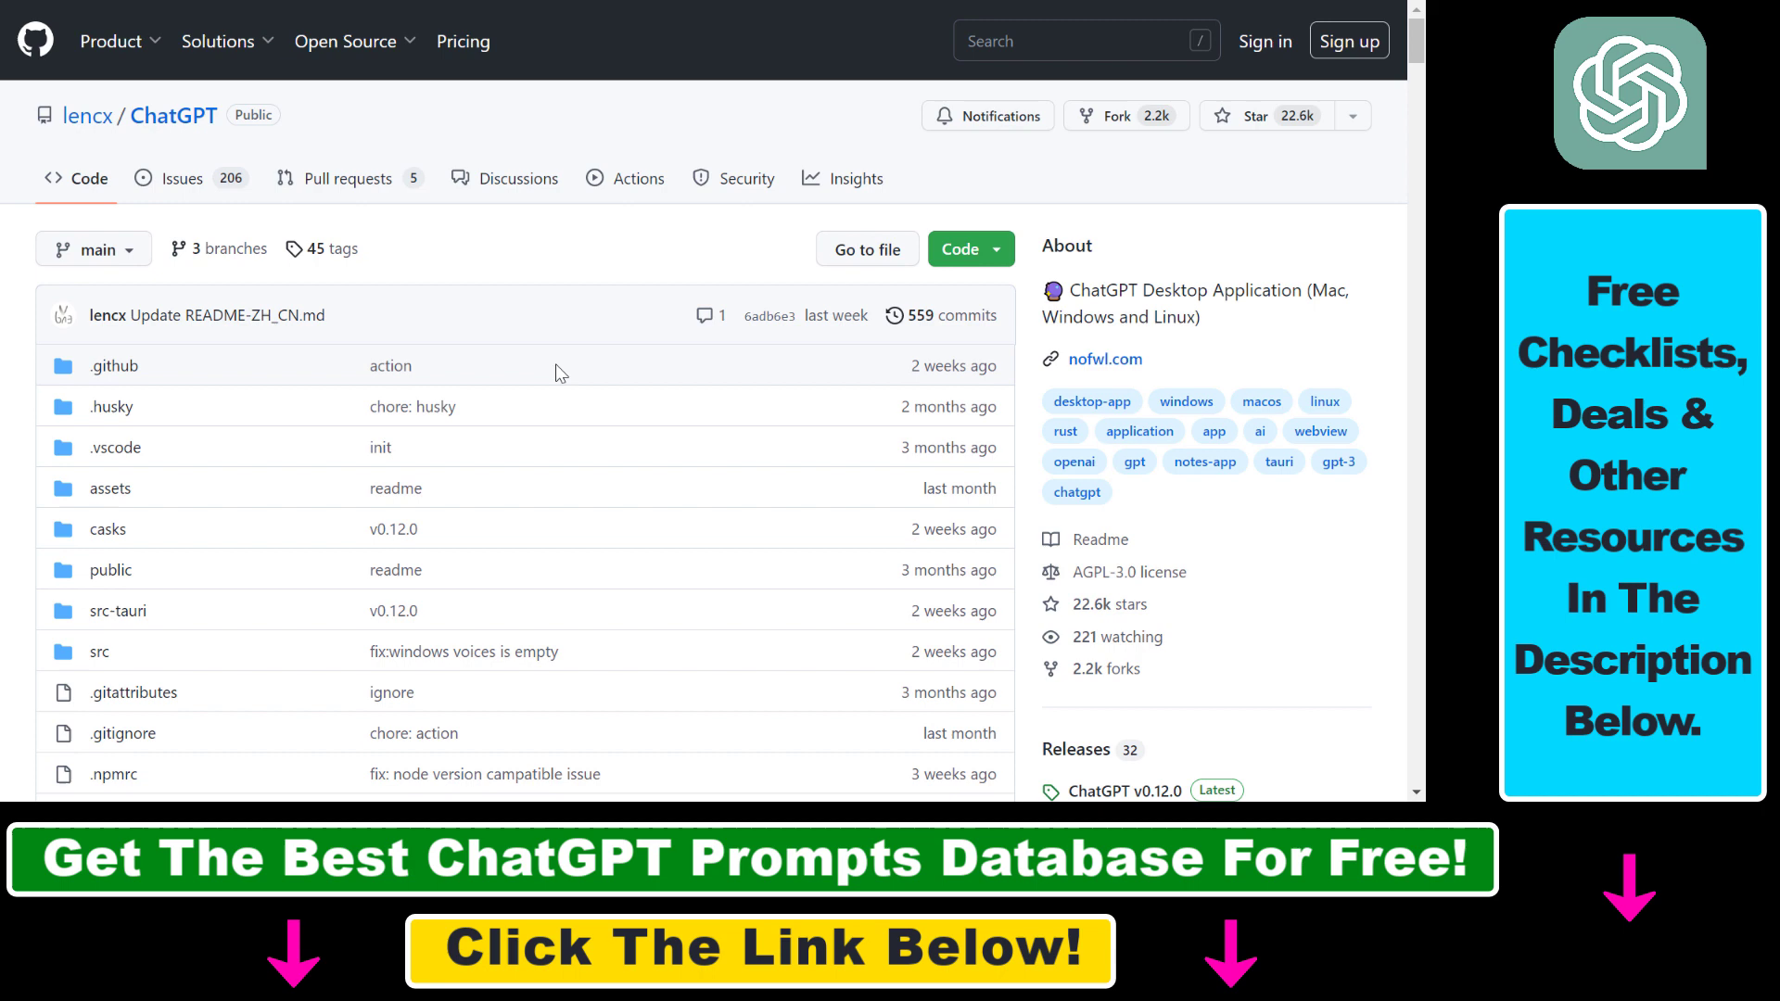
pyautogui.moveTo(1331, 259)
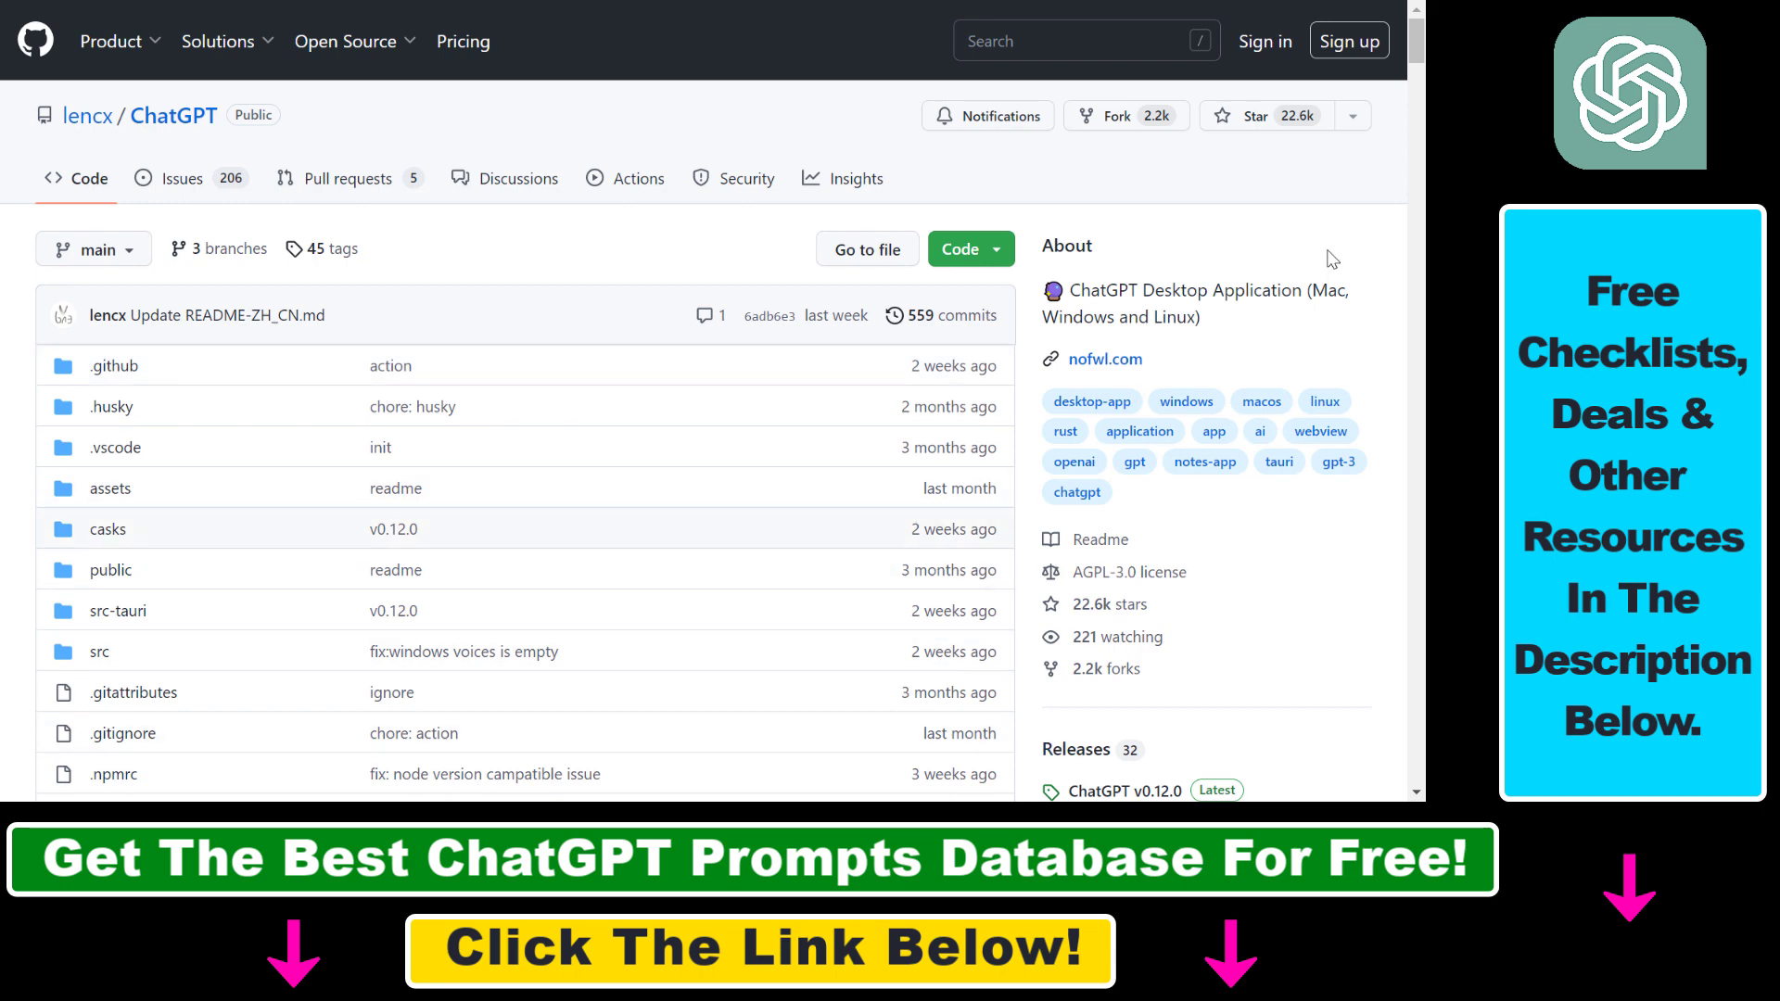
pyautogui.moveTo(974, 432)
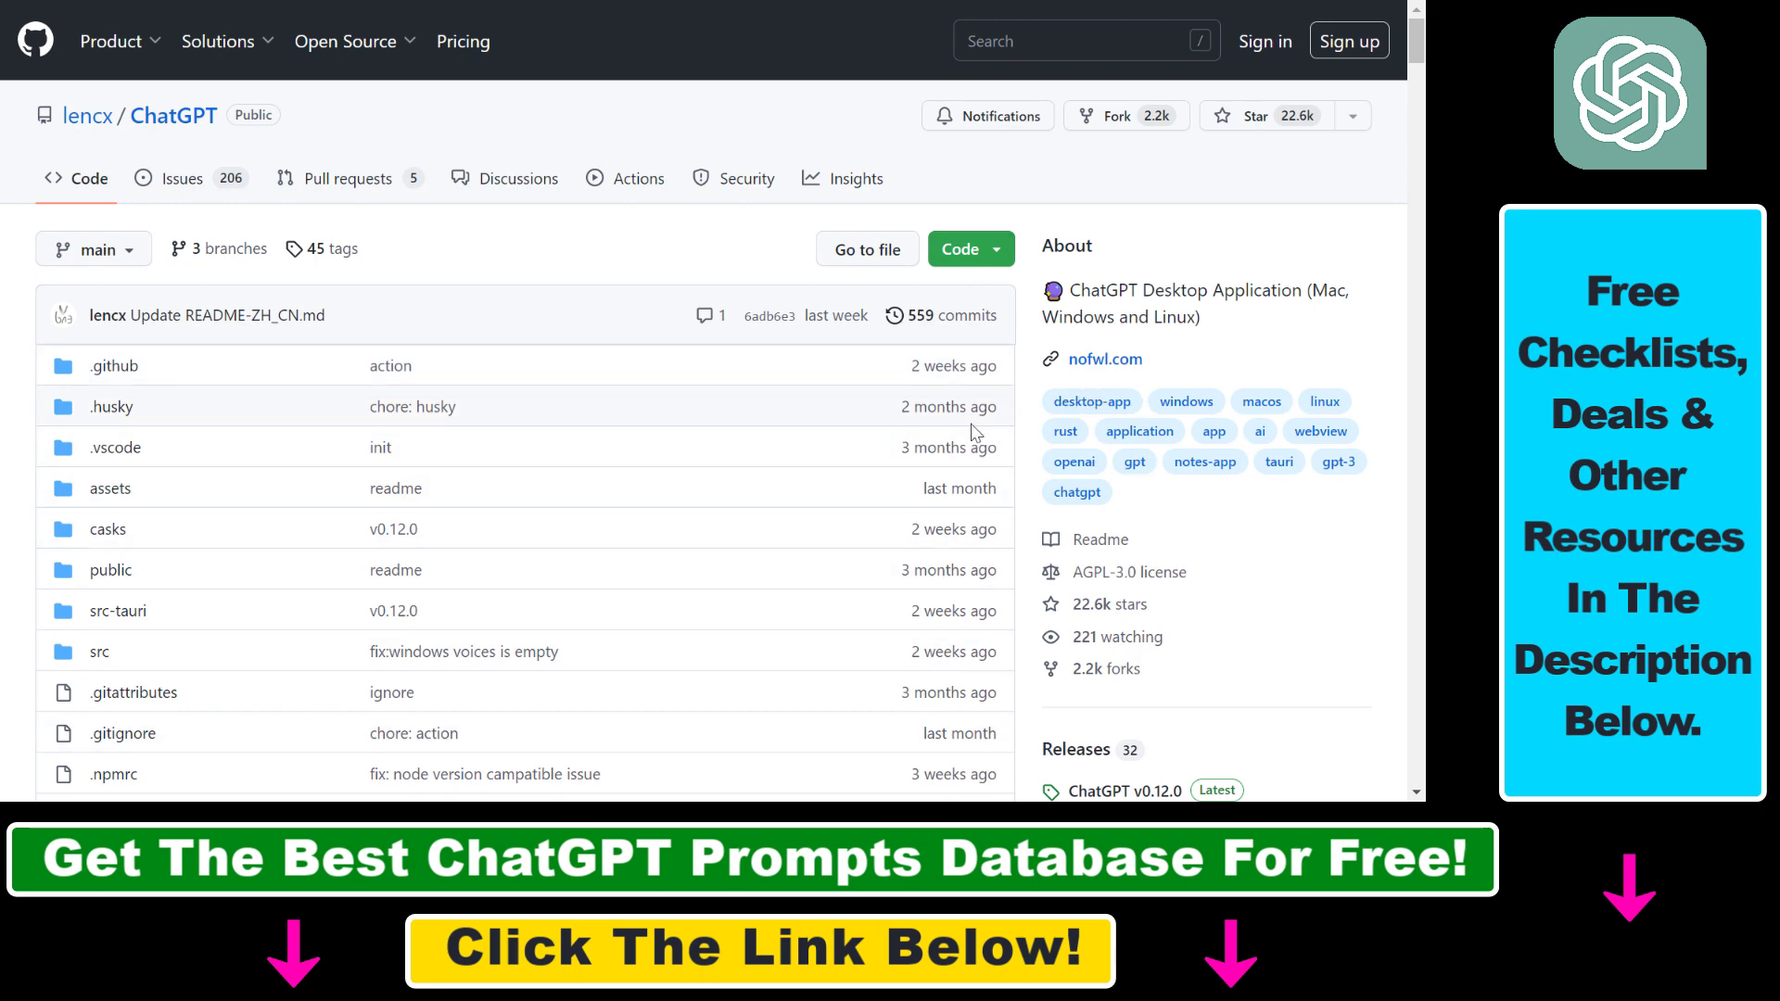
# - Download ChatGPT_0.12.0_windows_x86_64.msi from the README's Install > Windows section
pyautogui.scroll(-3)
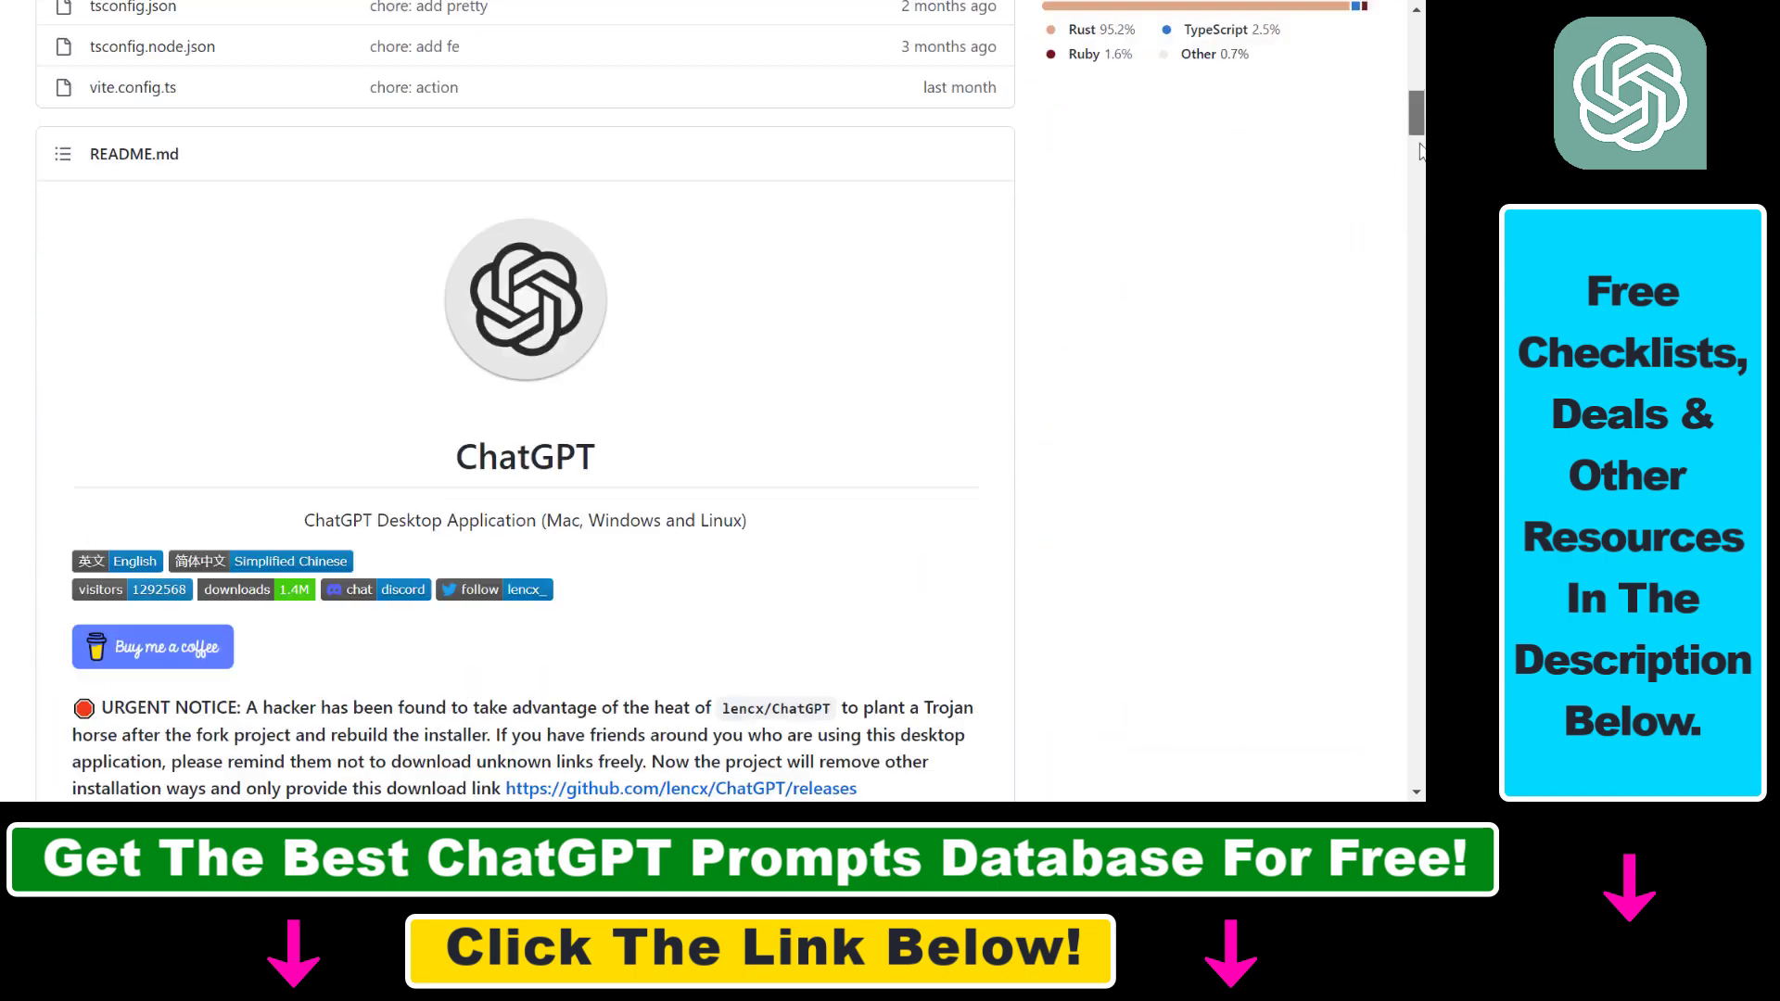
pyautogui.scroll(-3)
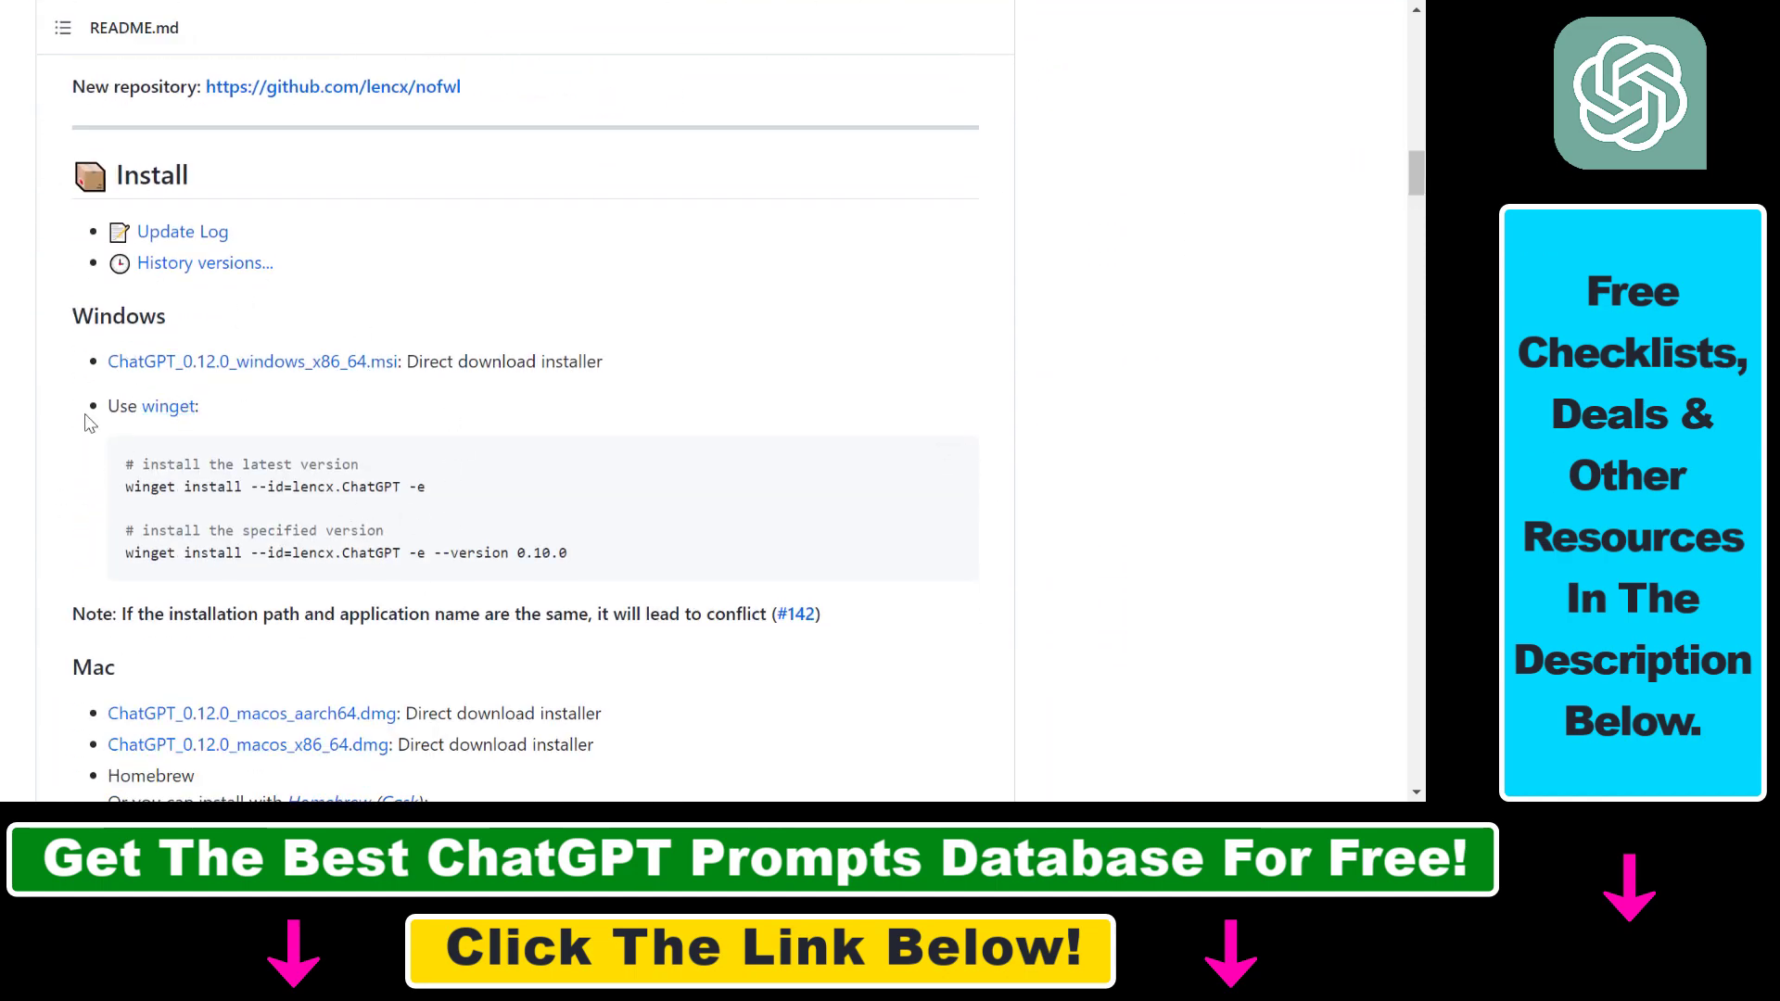
pyautogui.doubleClick(119, 316)
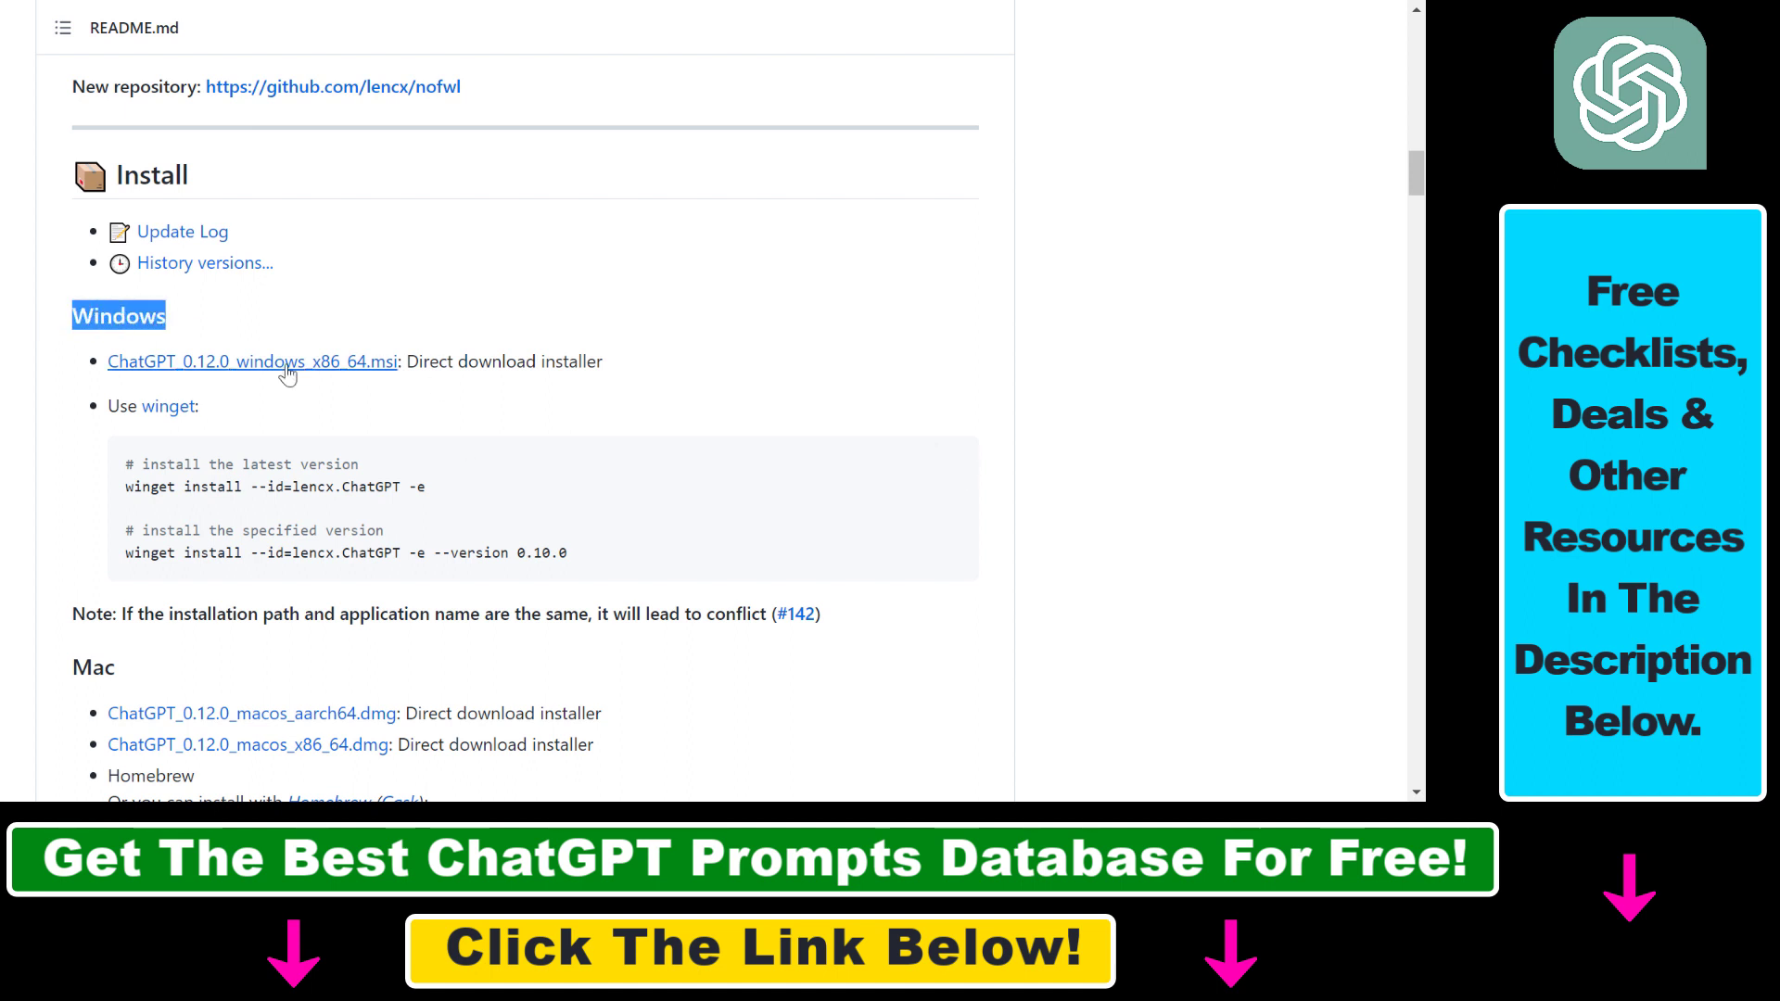
pyautogui.moveTo(258, 375)
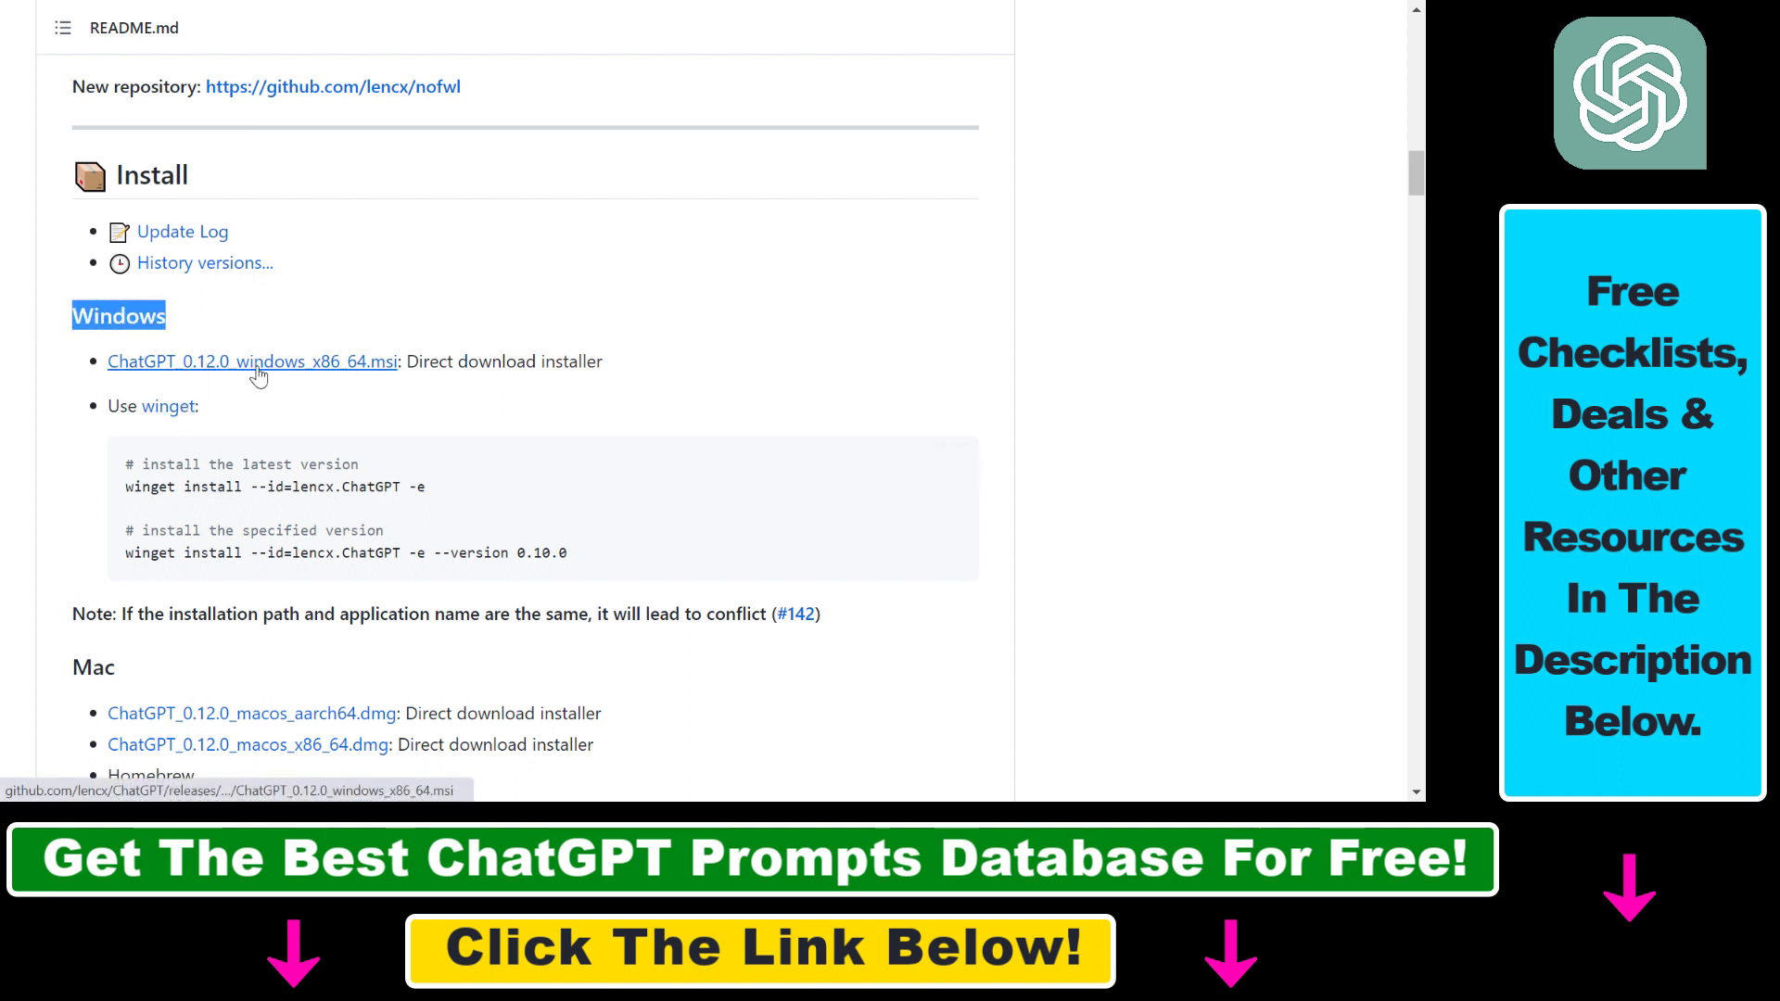
pyautogui.click(252, 362)
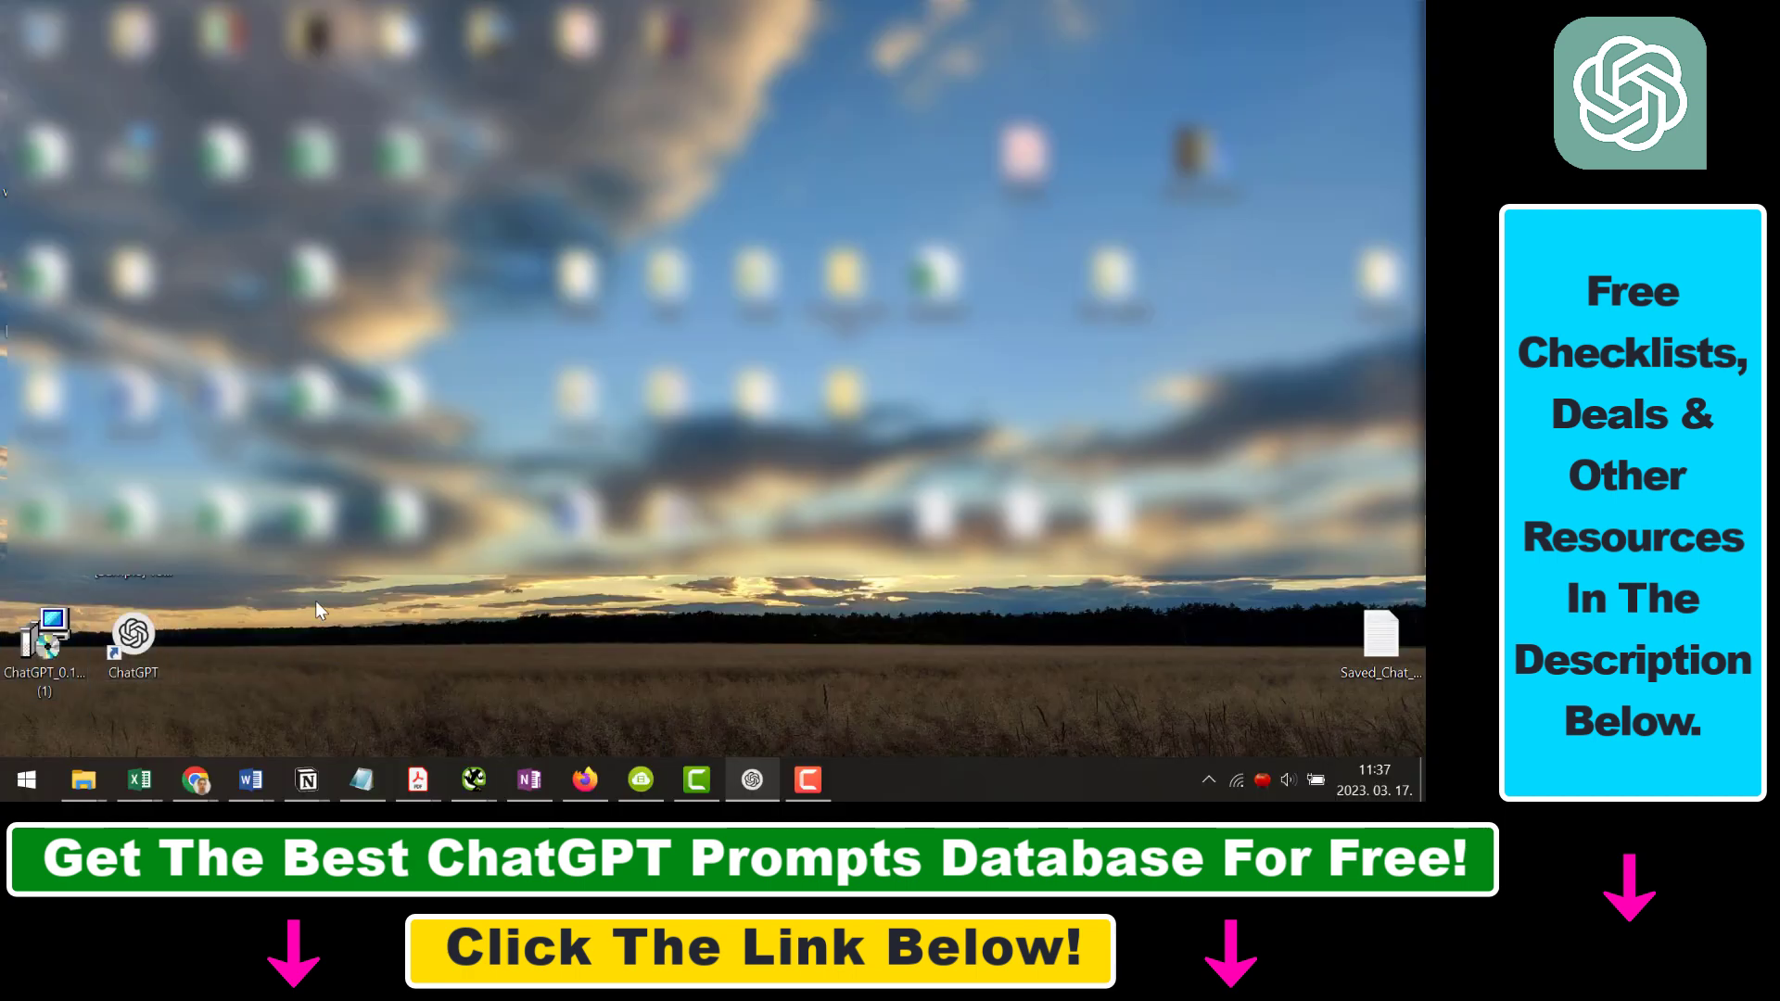
# - Run the downloaded .msi and continue past the Setup Wizard welcome page with Next
pyautogui.doubleClick(44, 636)
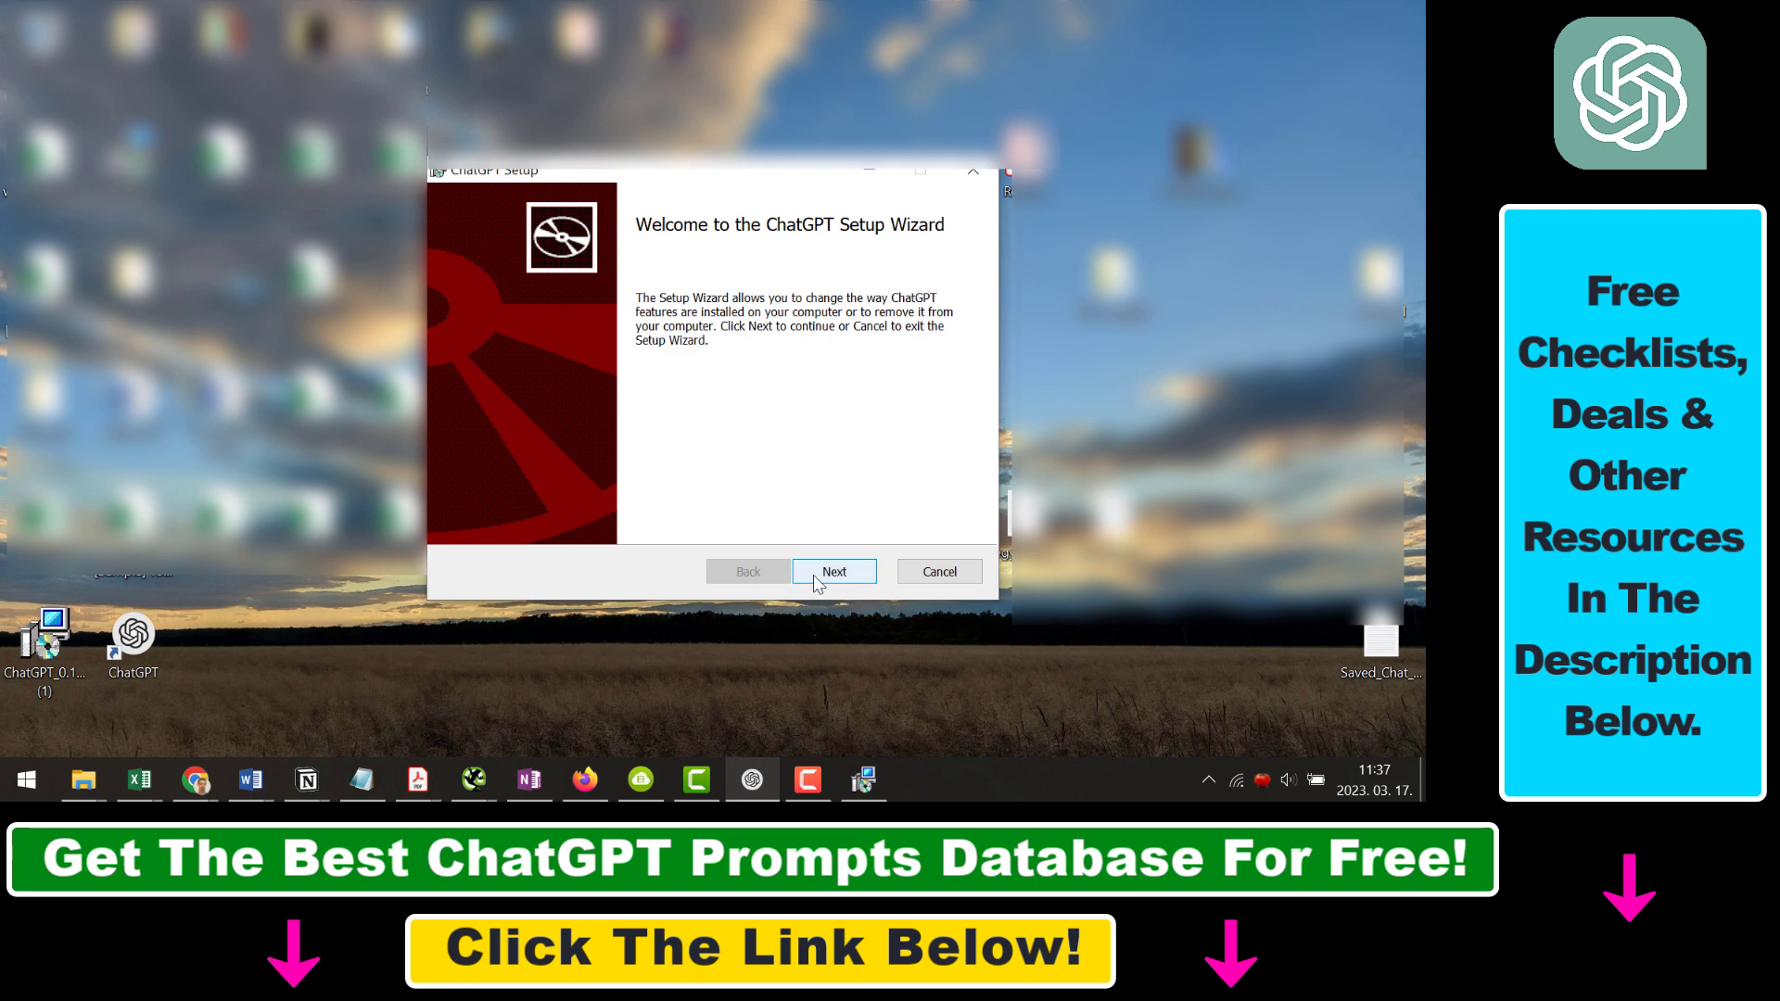
pyautogui.moveTo(860, 513)
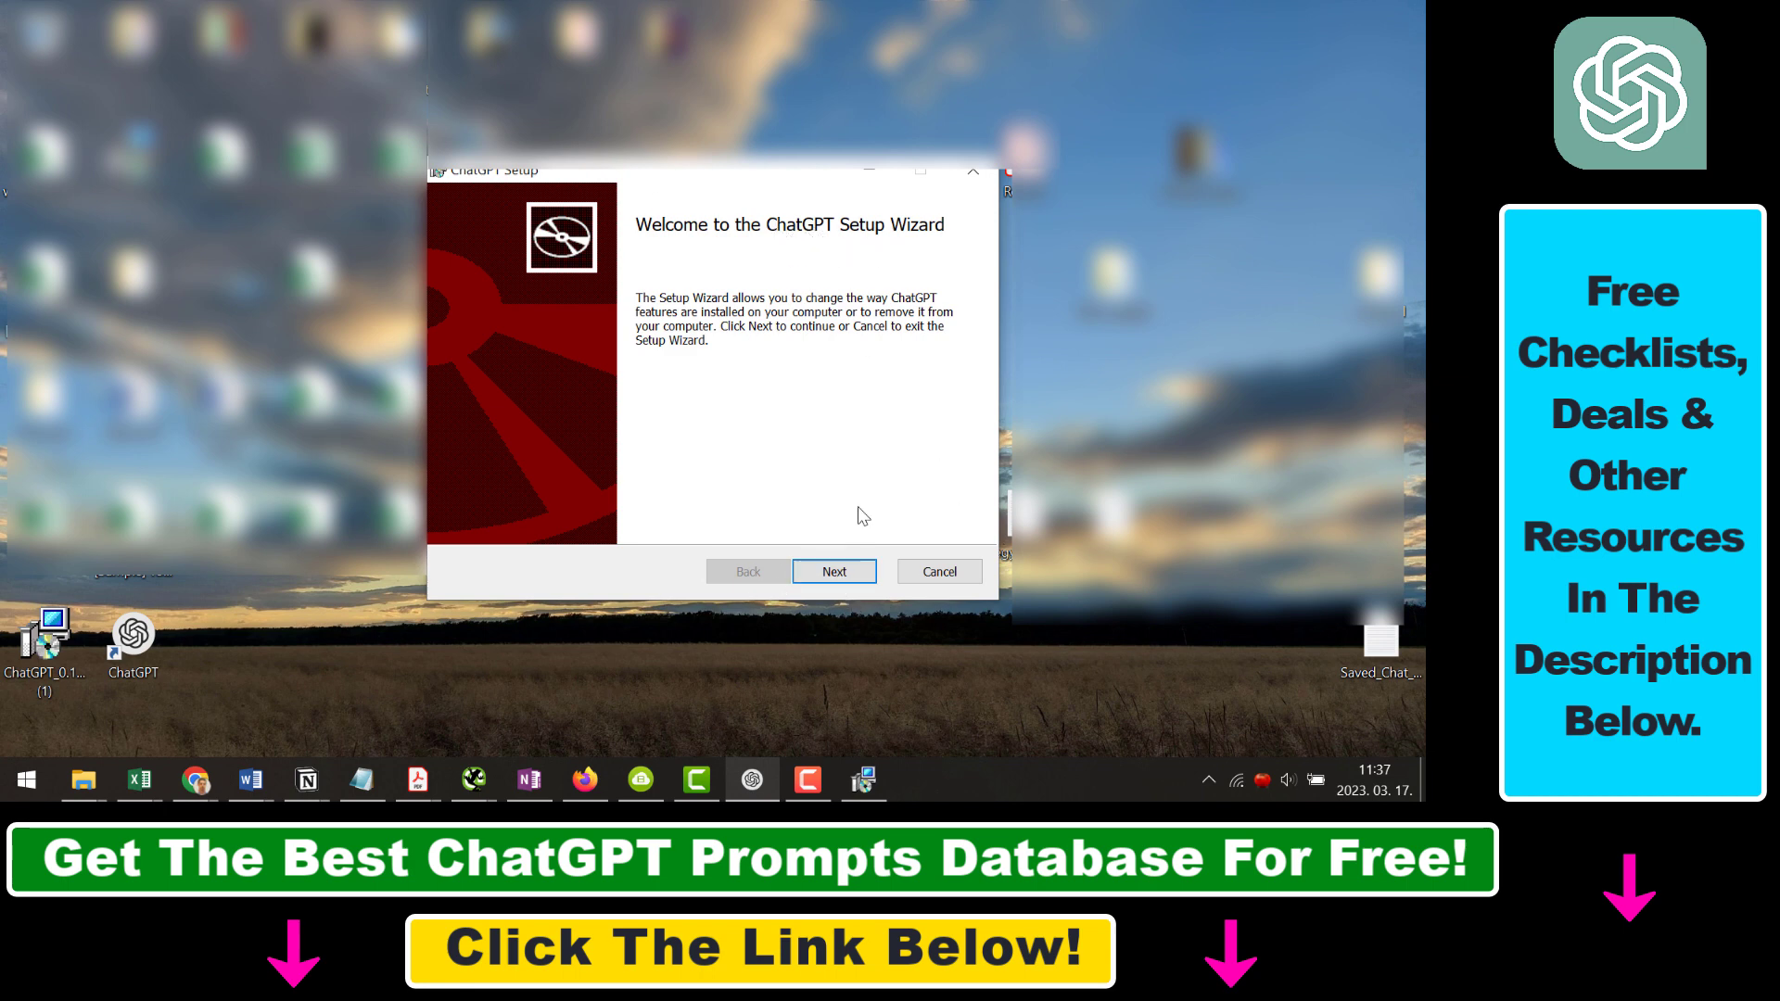
pyautogui.click(832, 571)
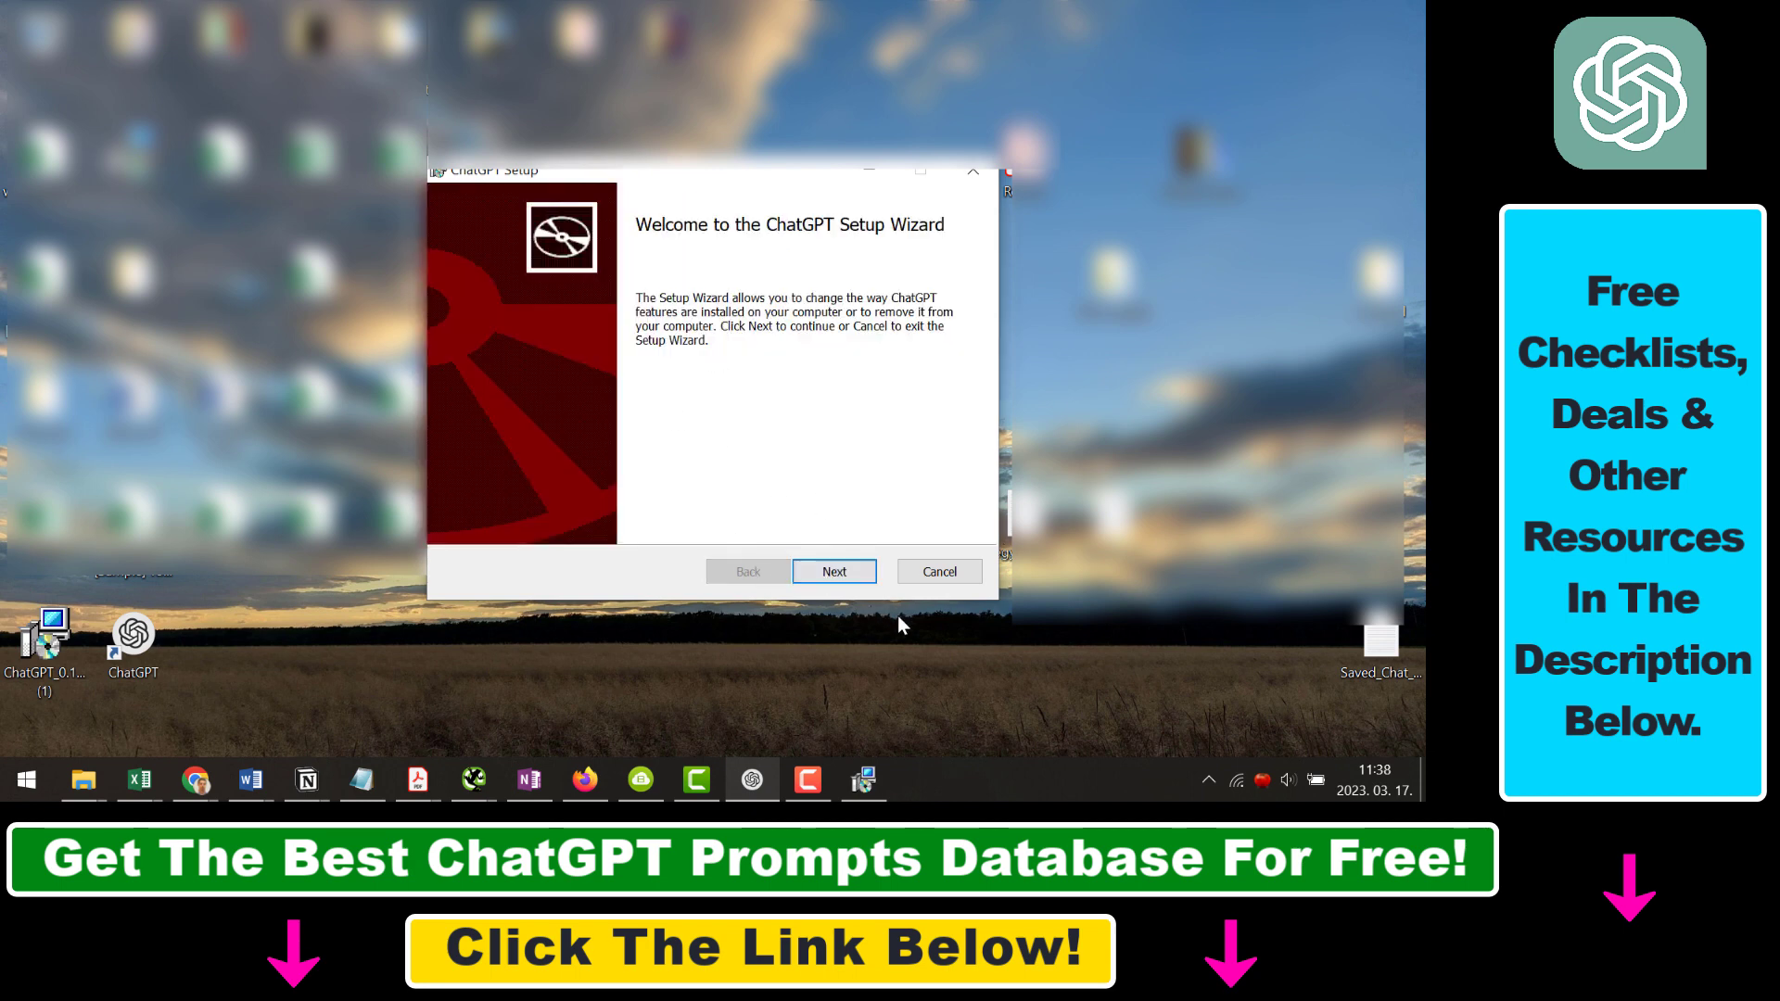
pyautogui.moveTo(985, 204)
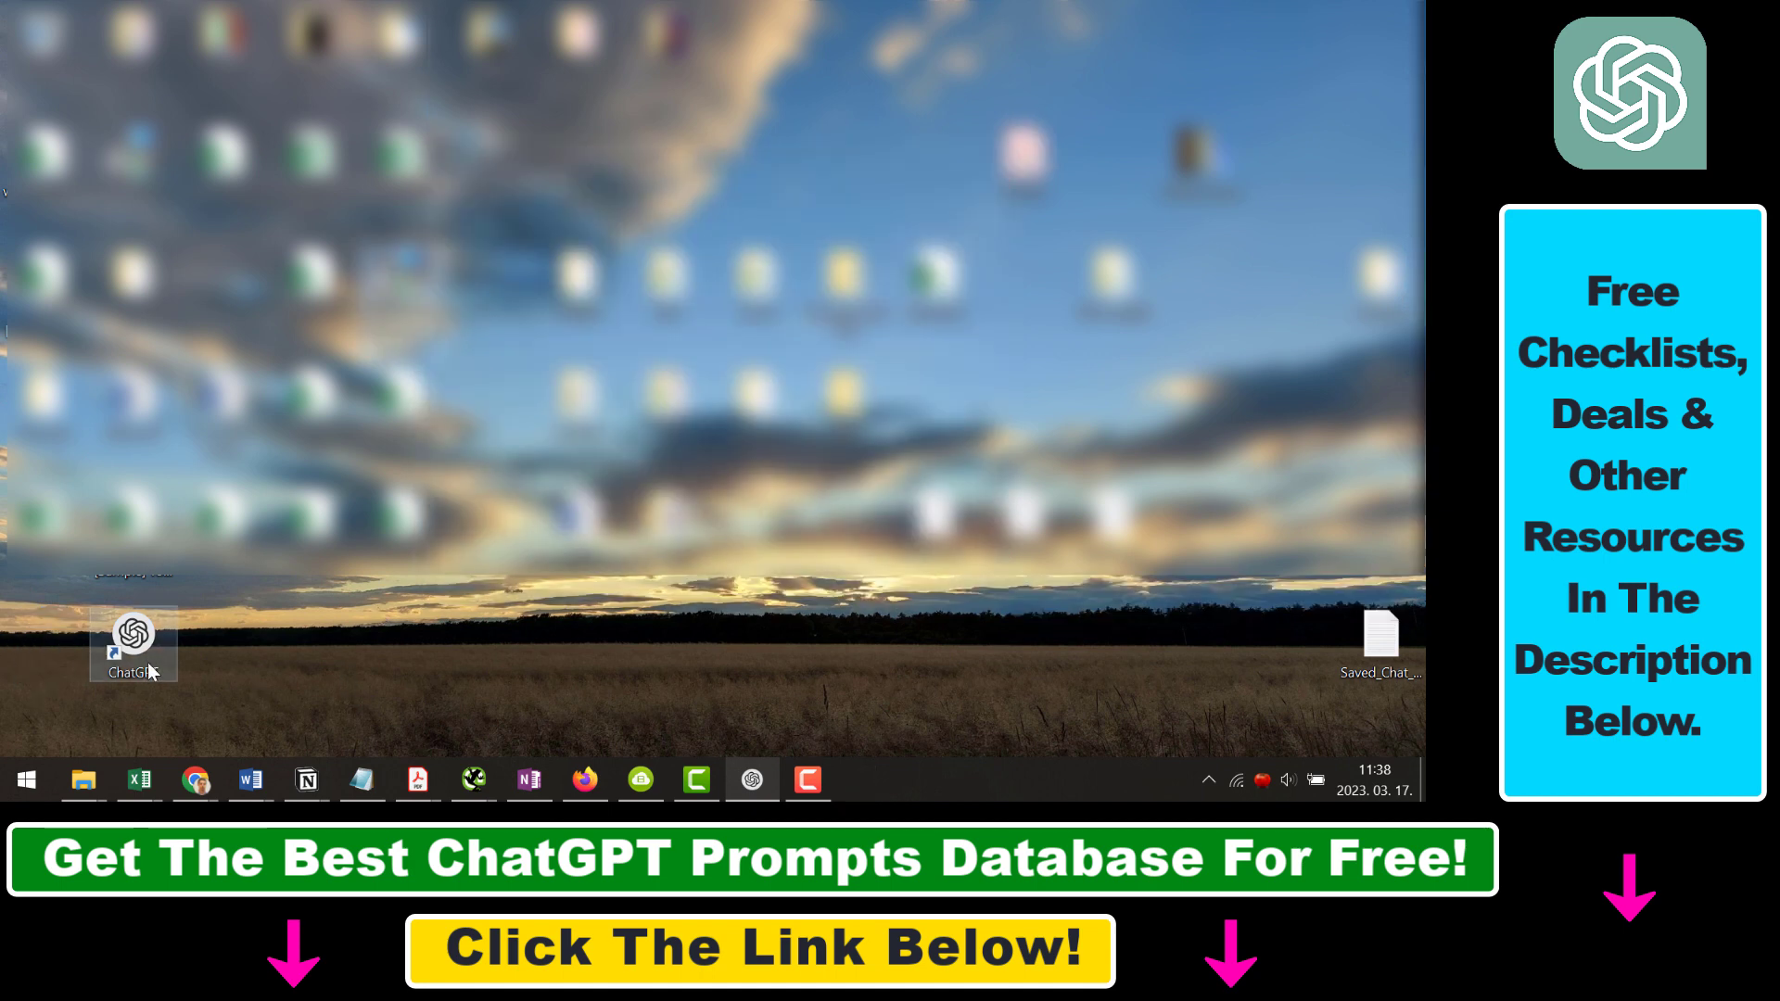
pyautogui.moveTo(332, 644)
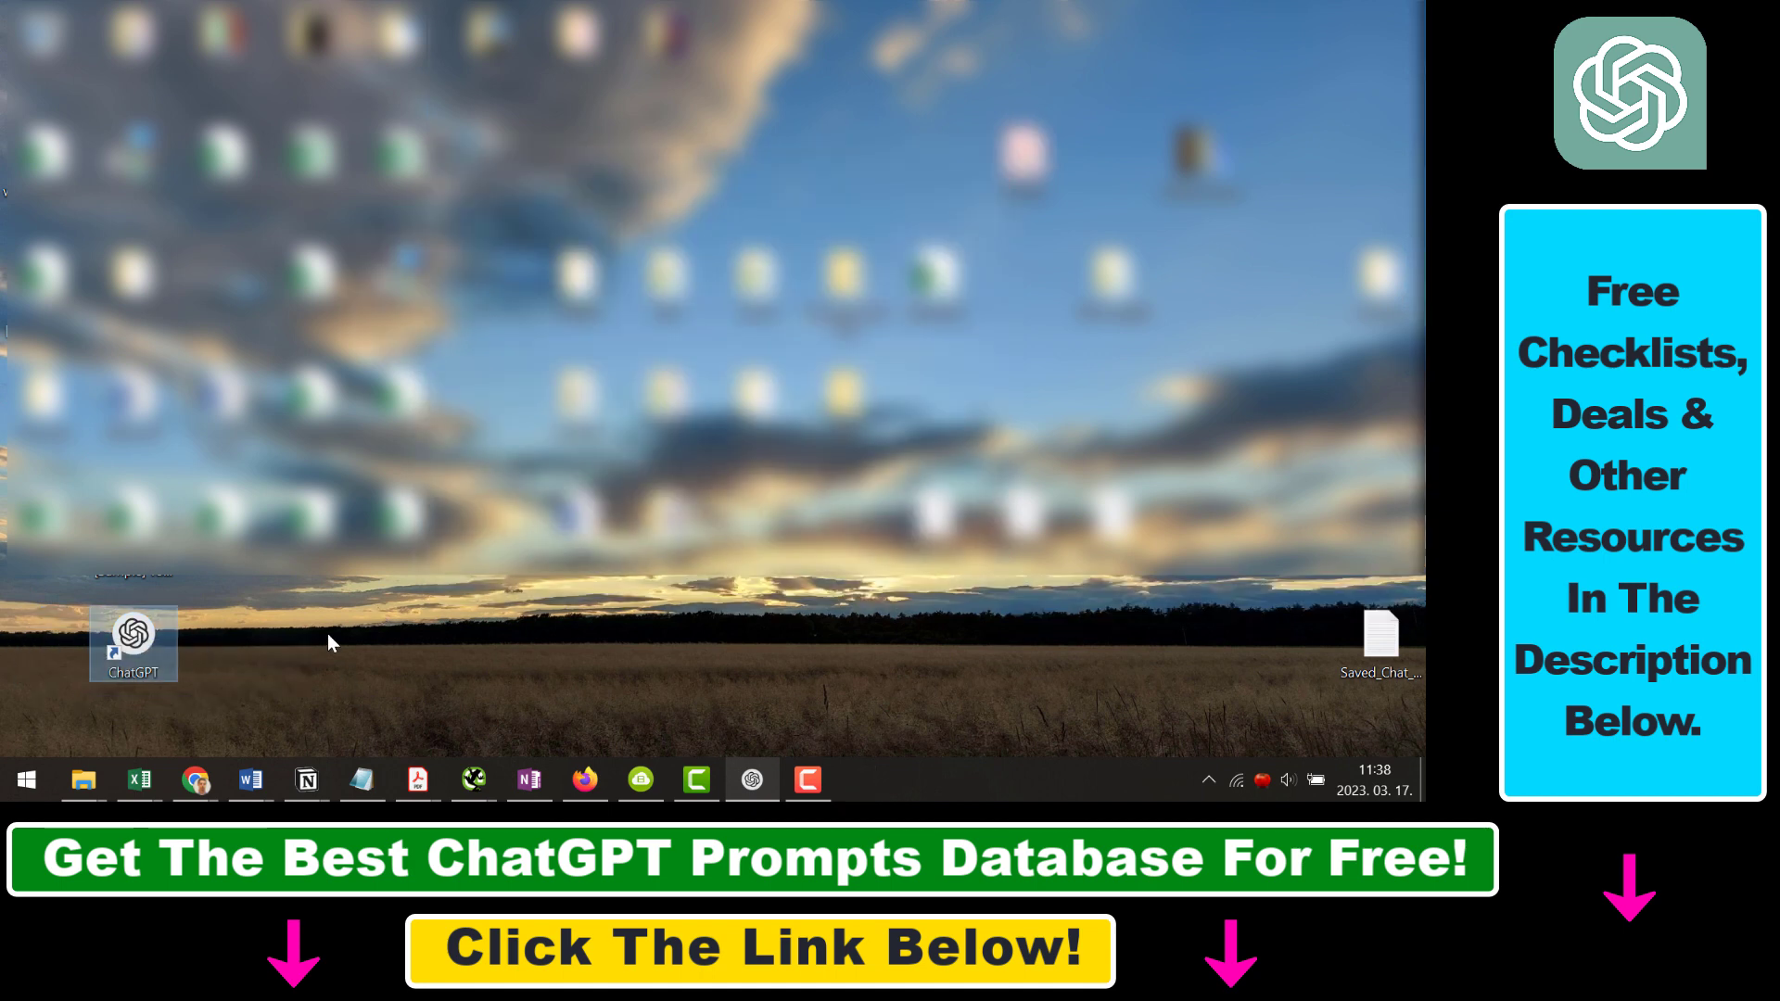
pyautogui.moveTo(230, 647)
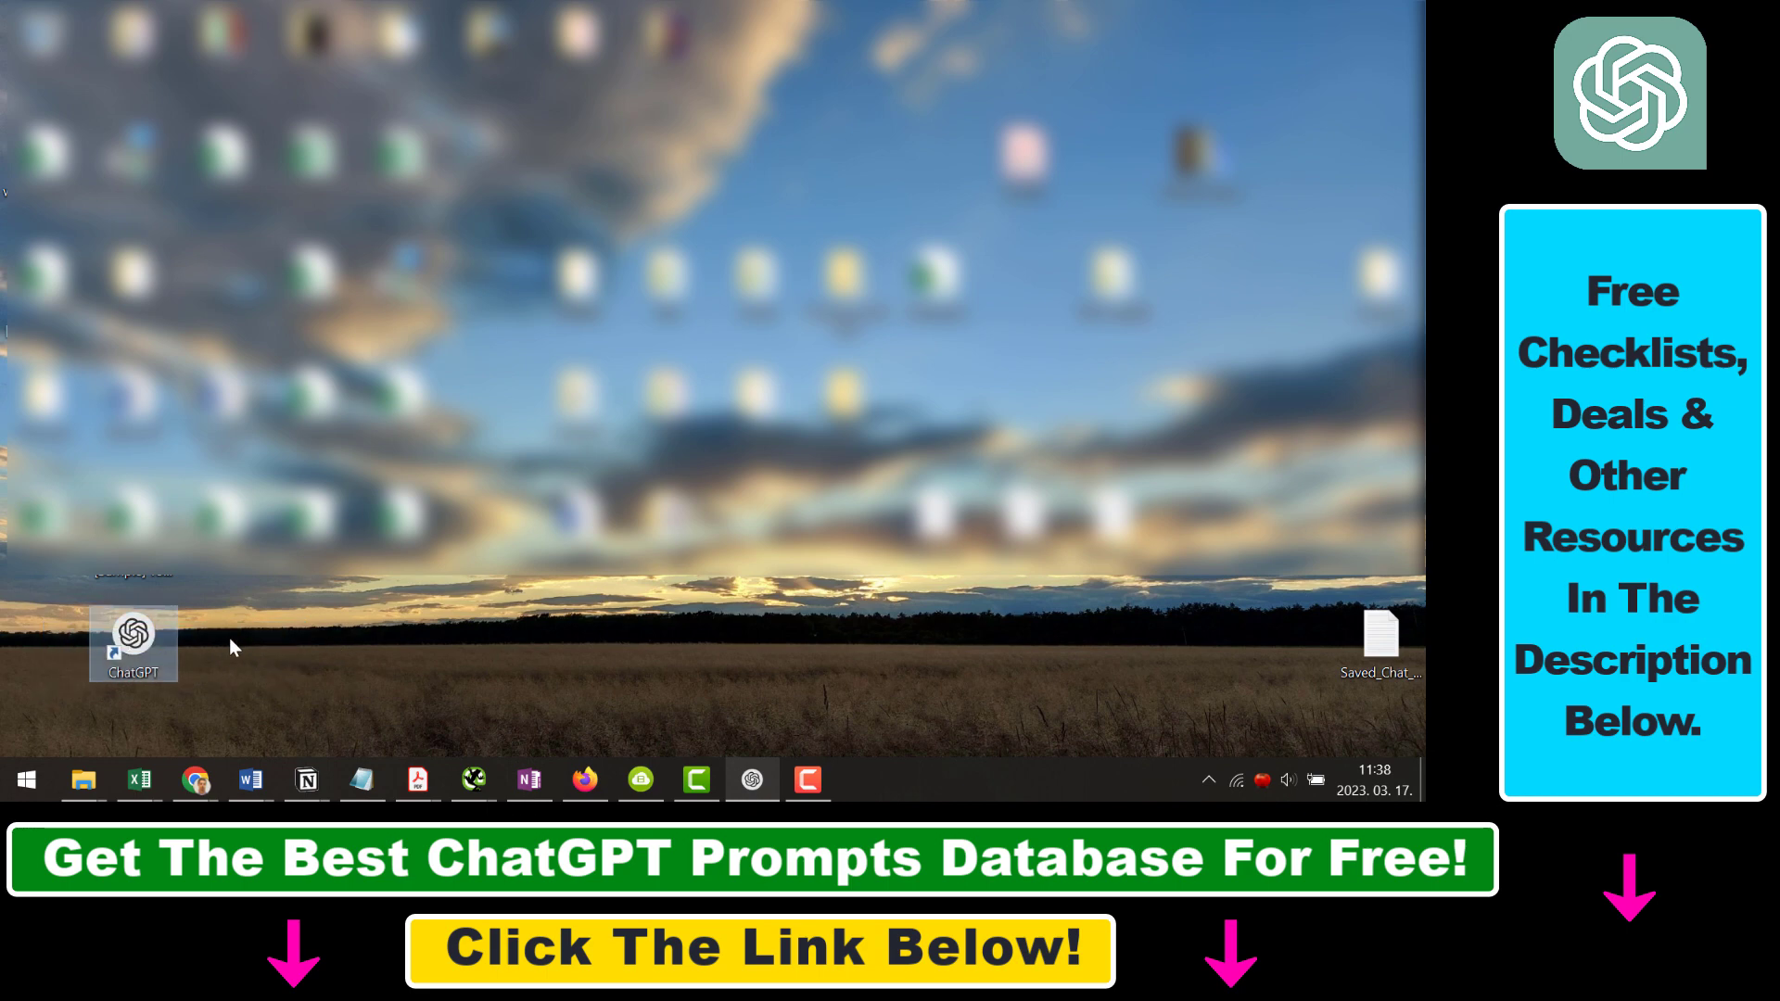
pyautogui.moveTo(134, 643)
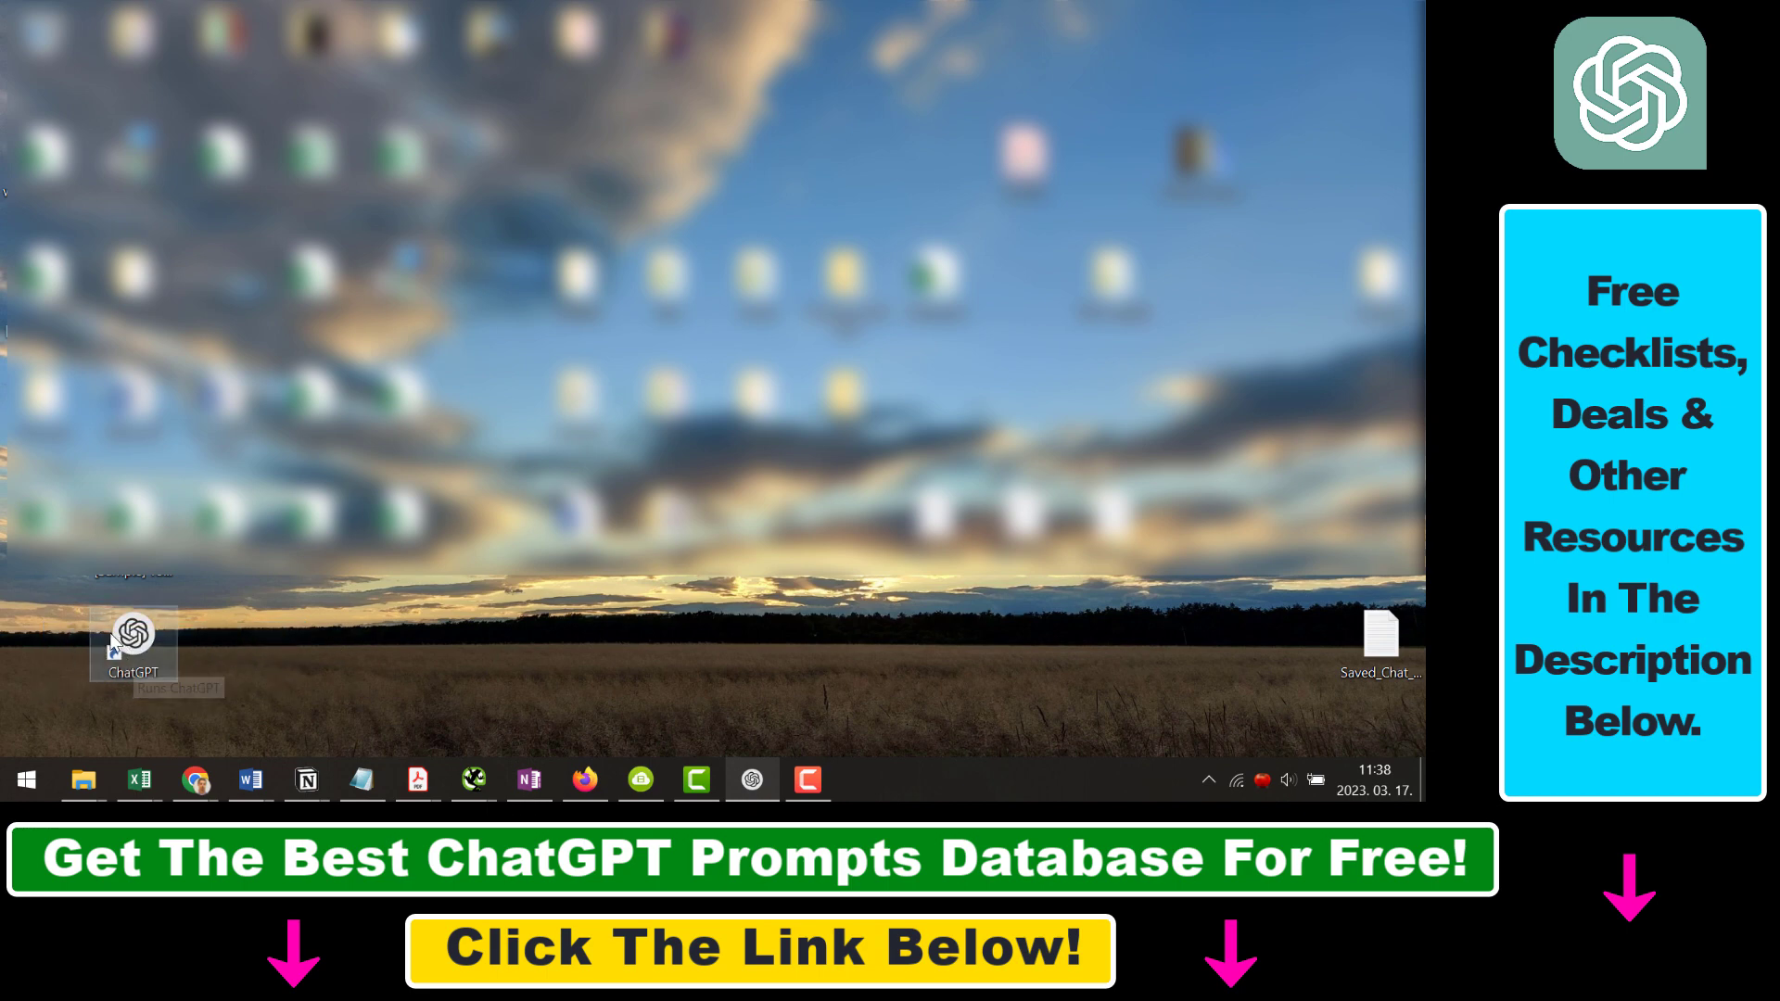
# - Launch ChatGPT from its new desktop shortcut
pyautogui.doubleClick(133, 644)
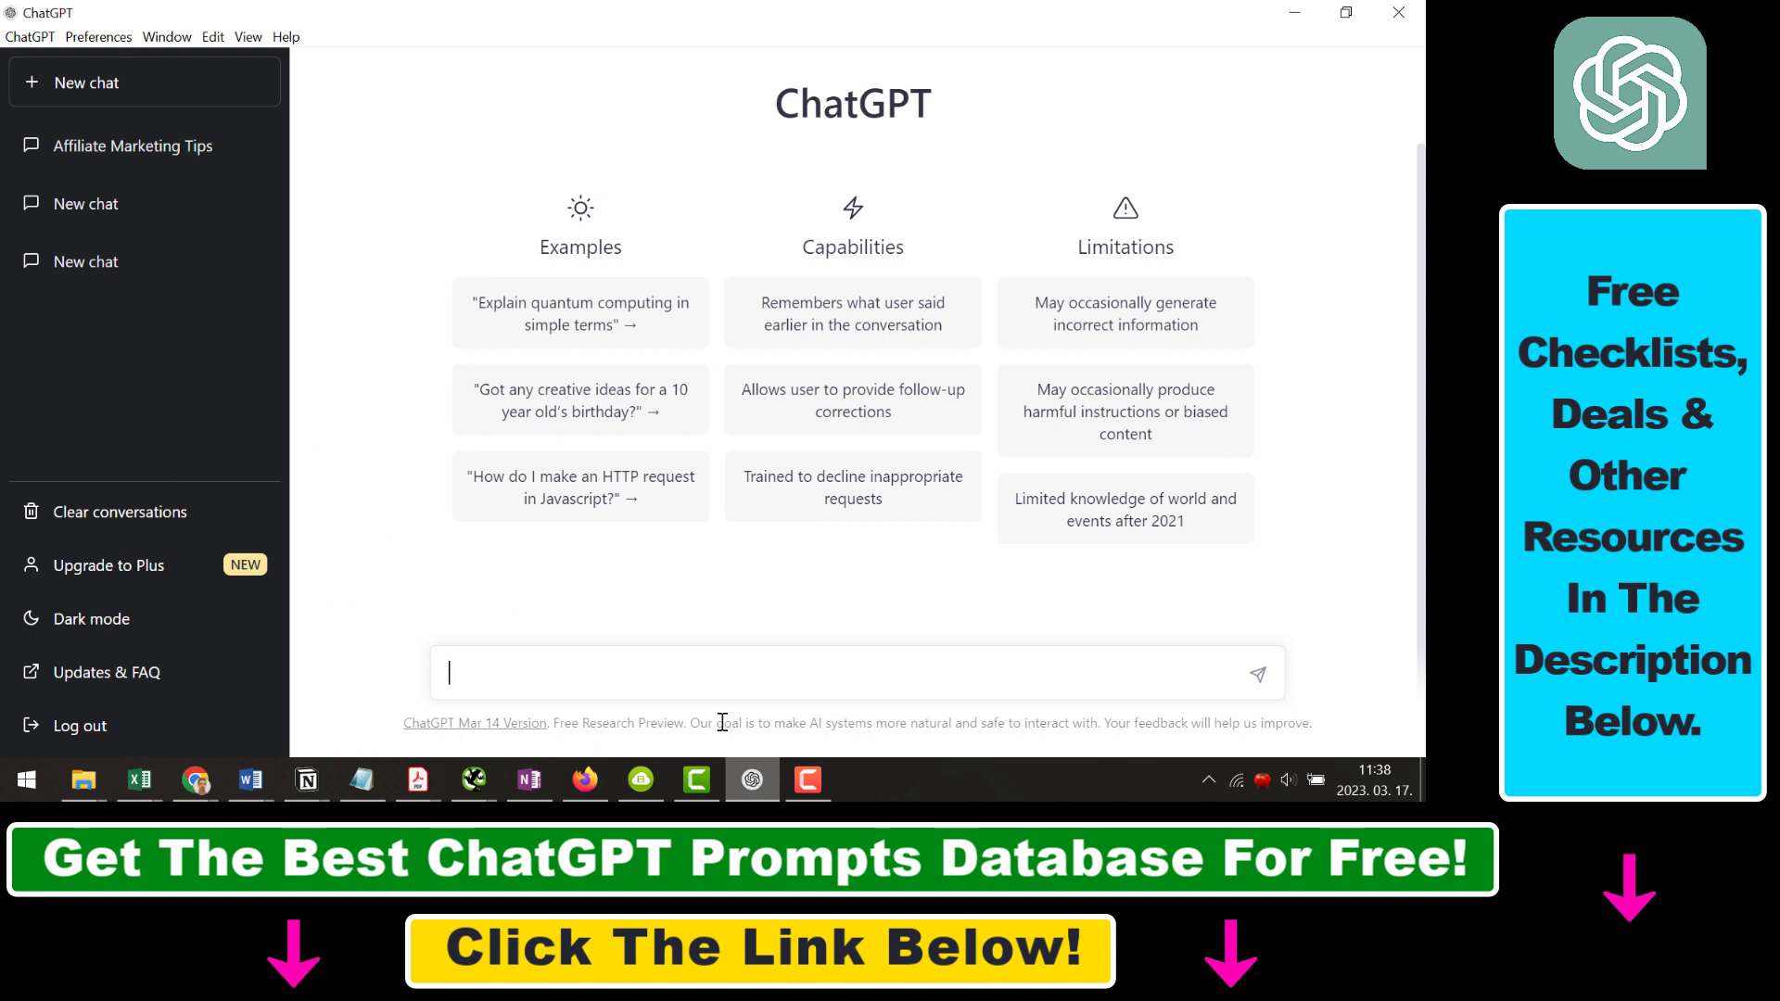
pyautogui.moveTo(747, 373)
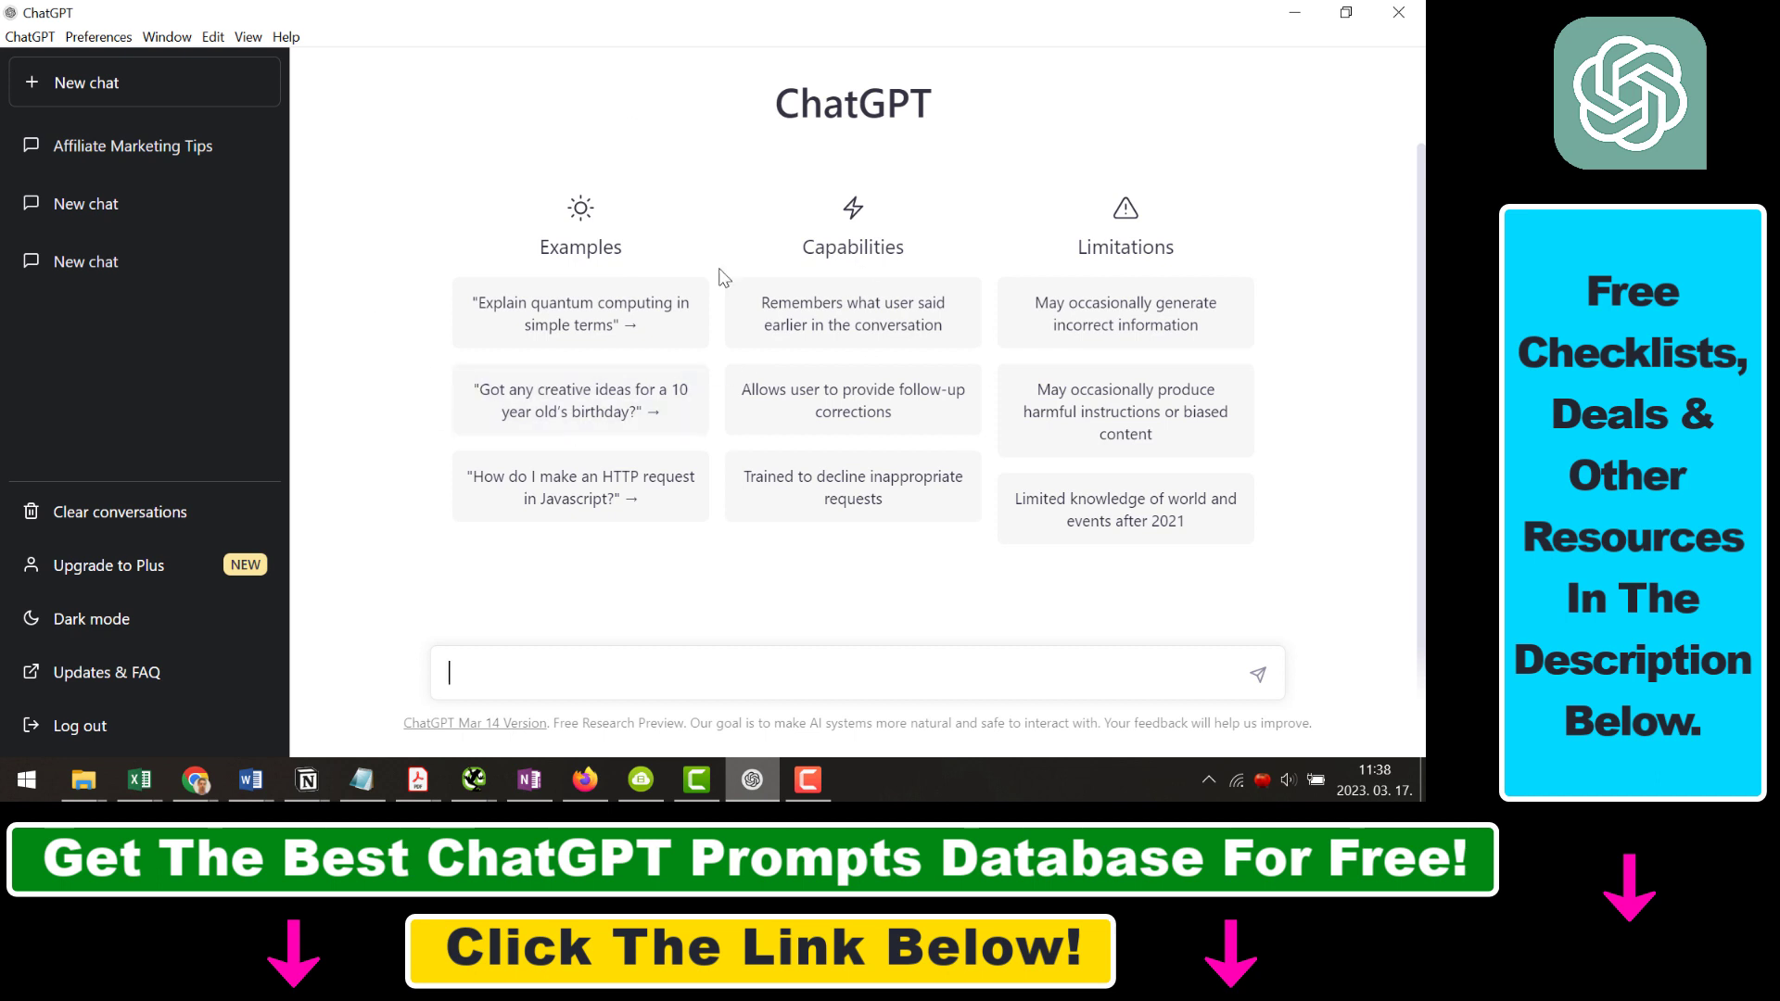
pyautogui.moveTo(408, 457)
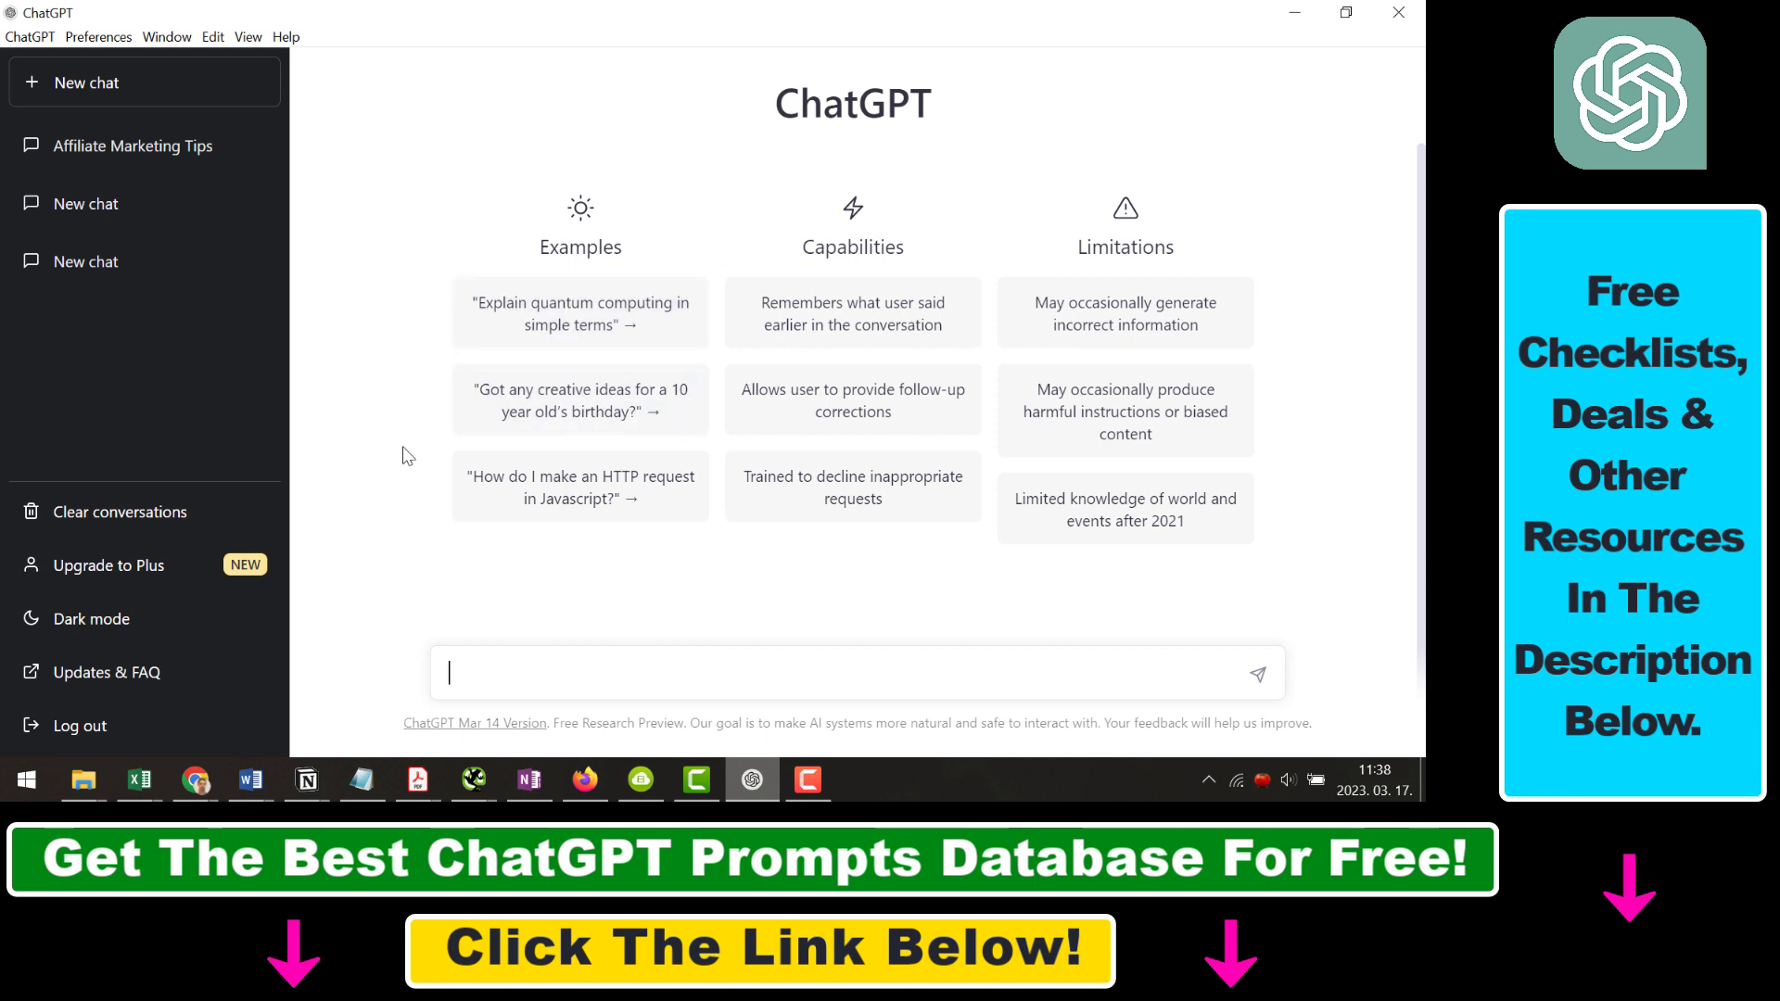